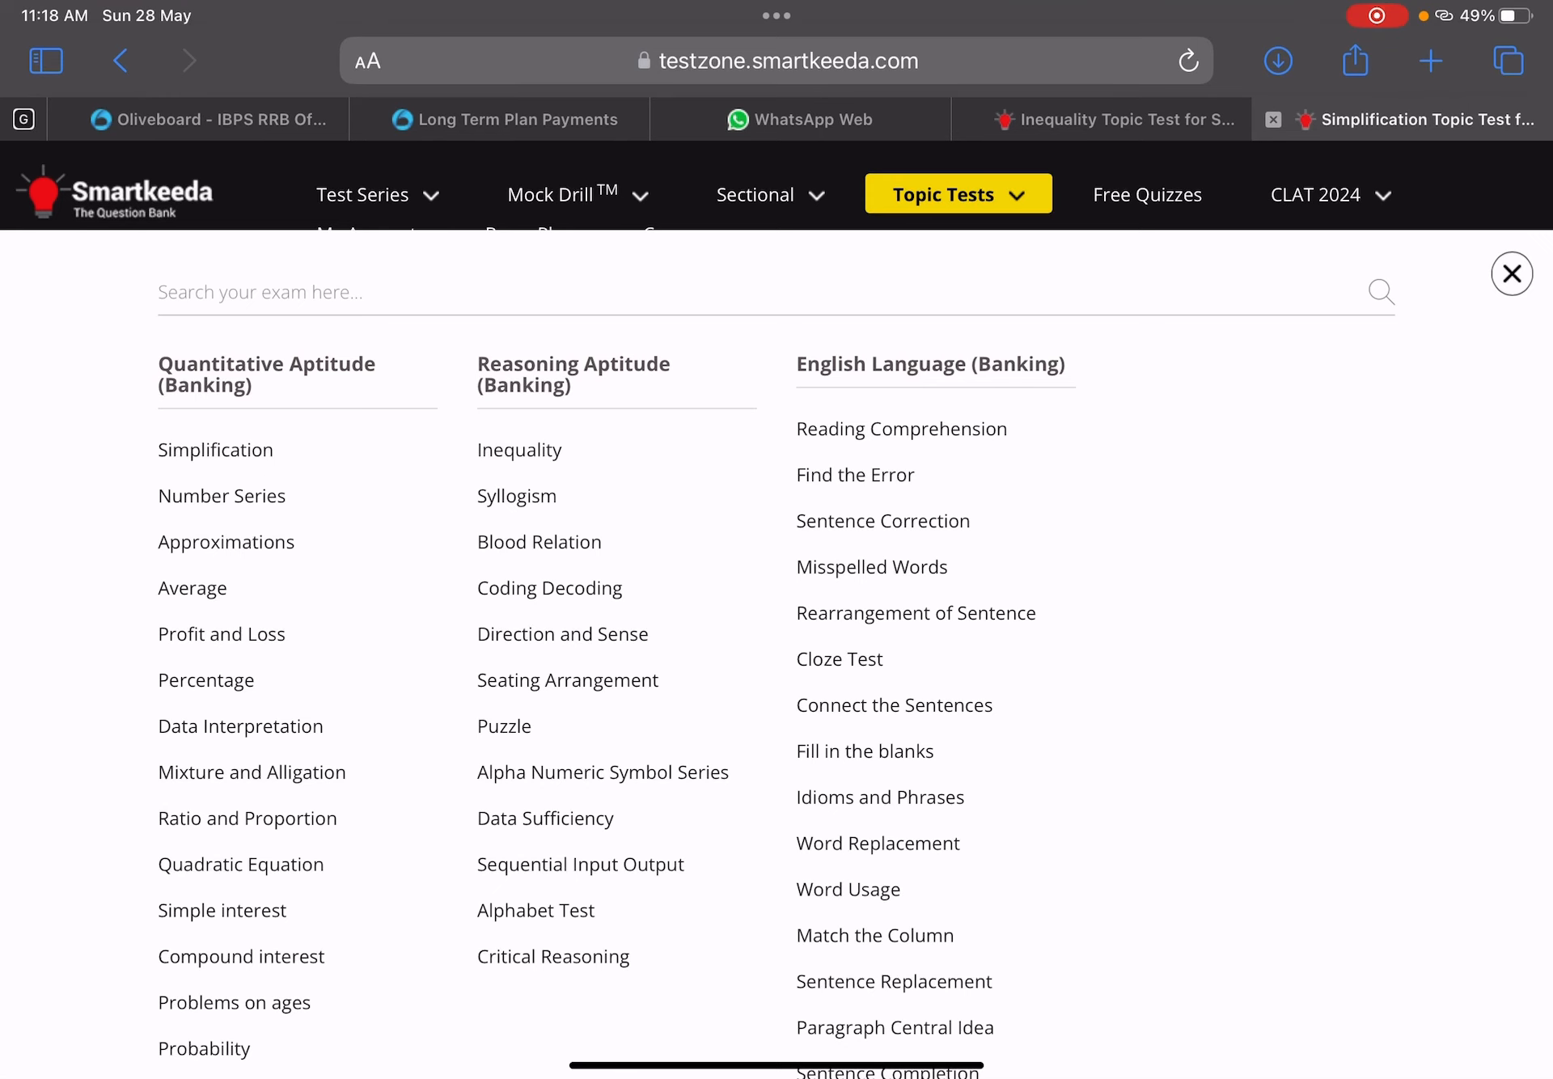
Reach the Profit and Loss topic page (15 tests, 150 questions) and review its easy and moderate mock test cards
{"action": "scroll", "scroll_direction": "down", "scroll_amount": 3}
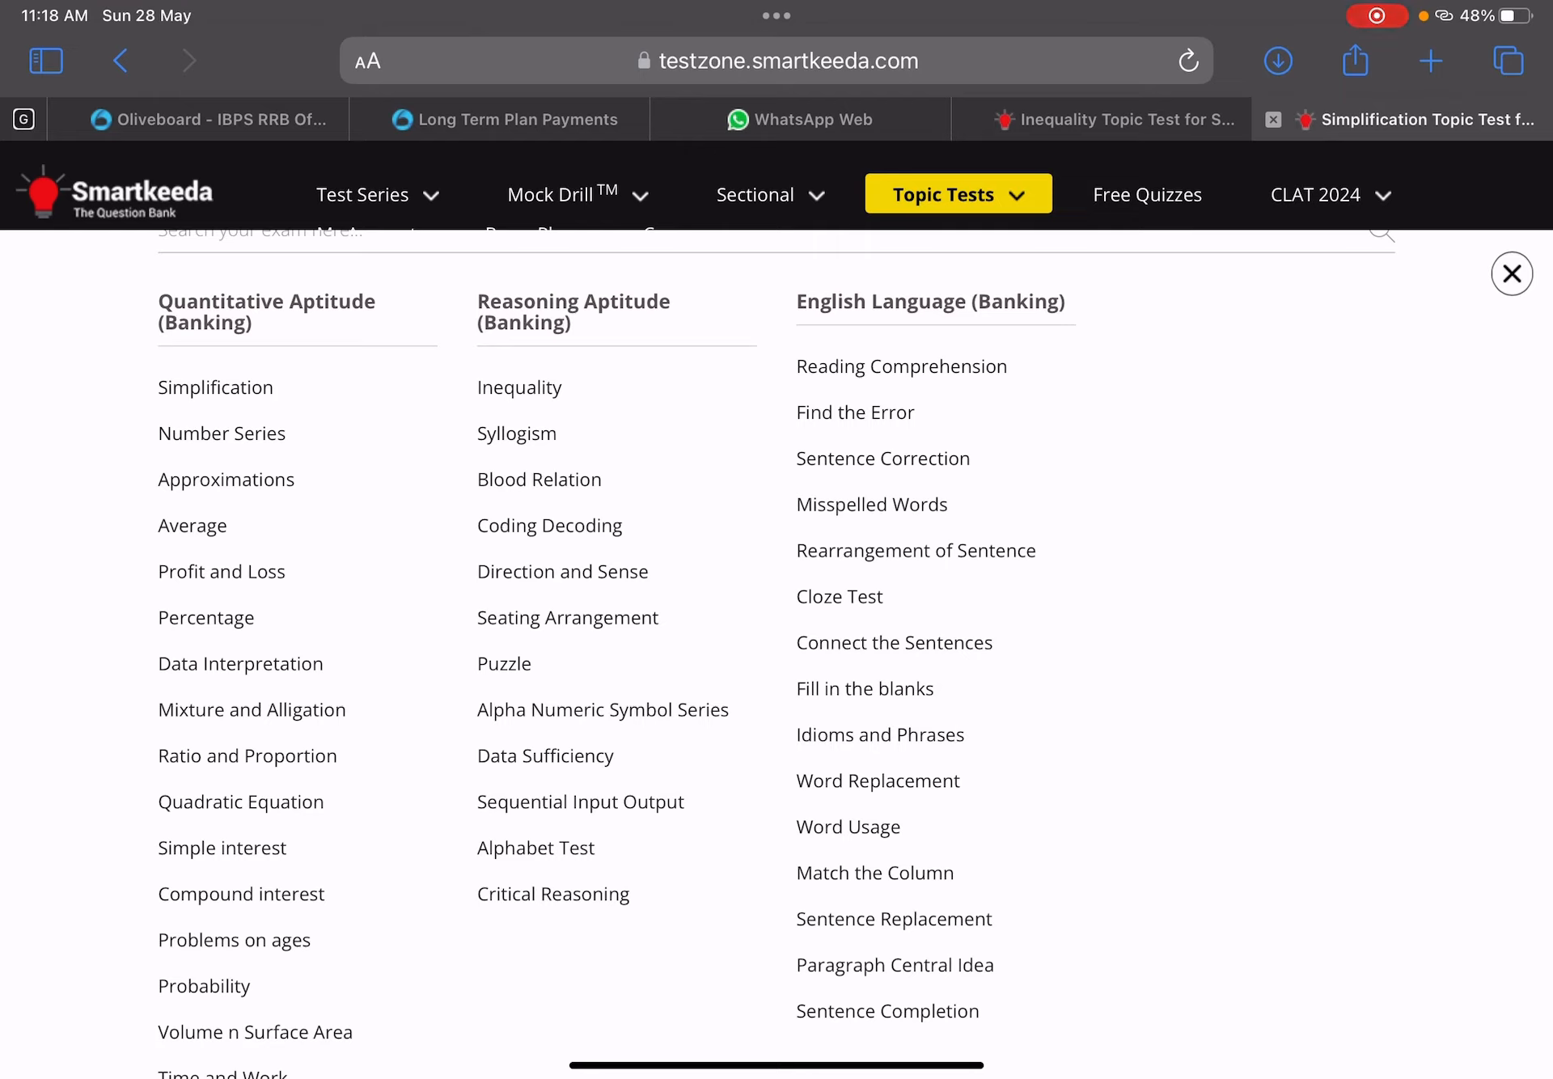
{"action": "scroll", "scroll_direction": "down", "scroll_amount": 3}
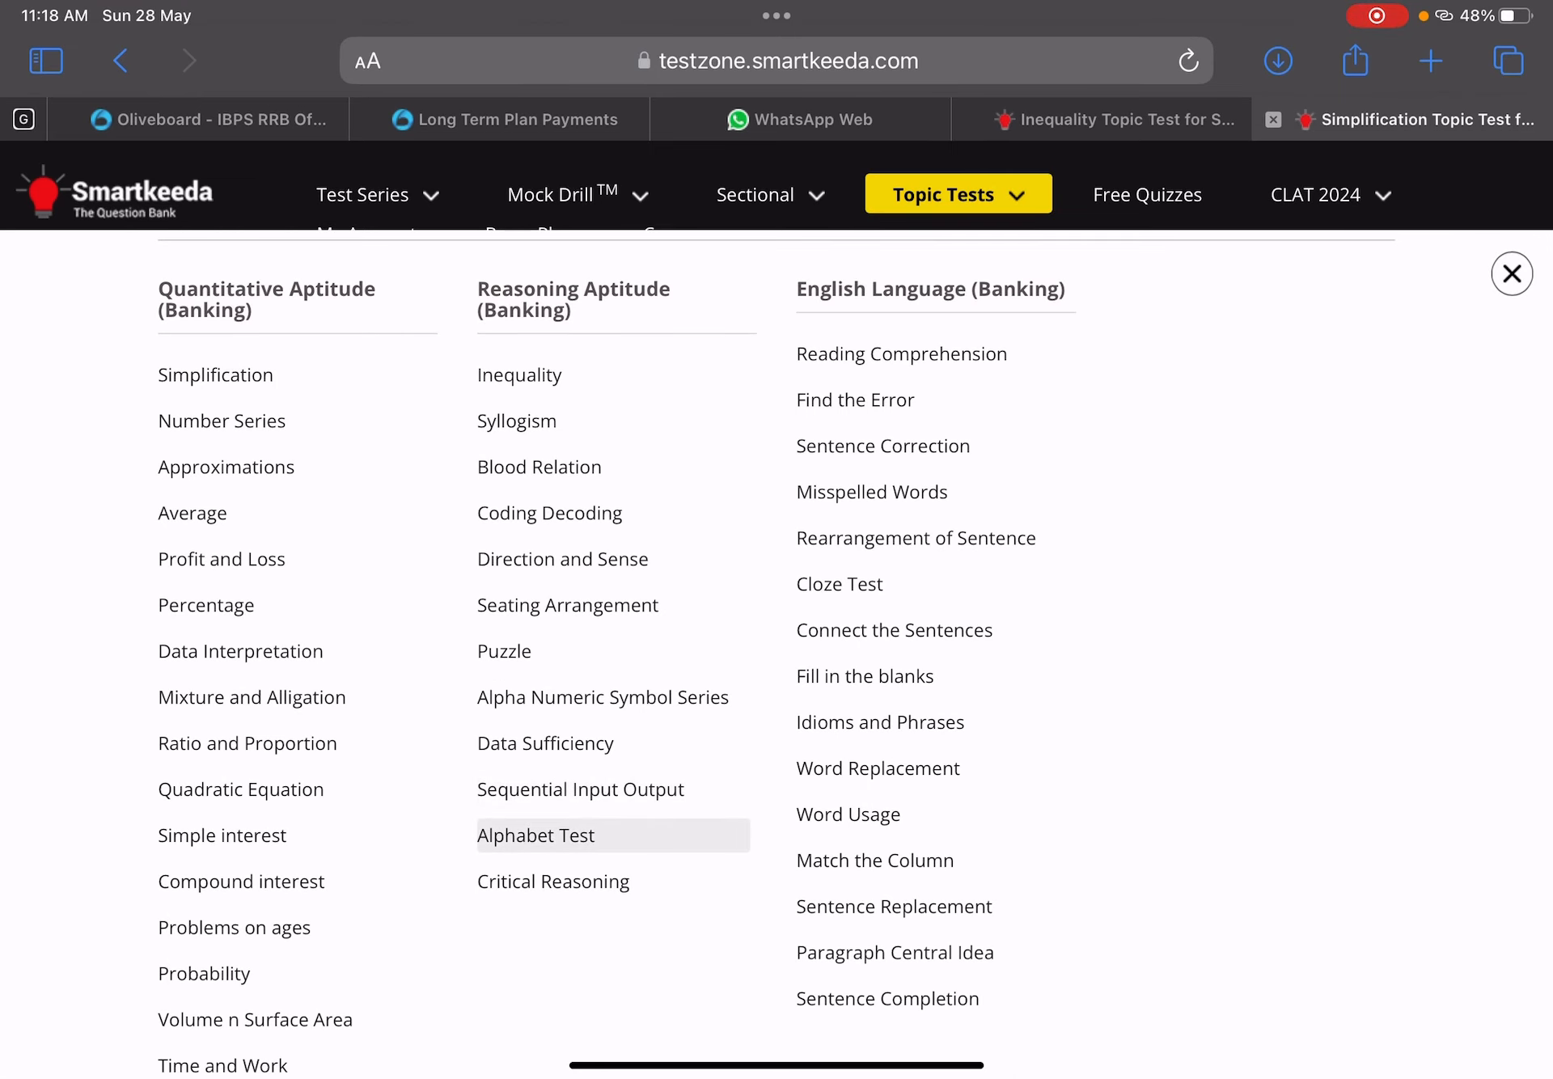
{"action": "scroll", "scroll_direction": "down", "scroll_amount": 3}
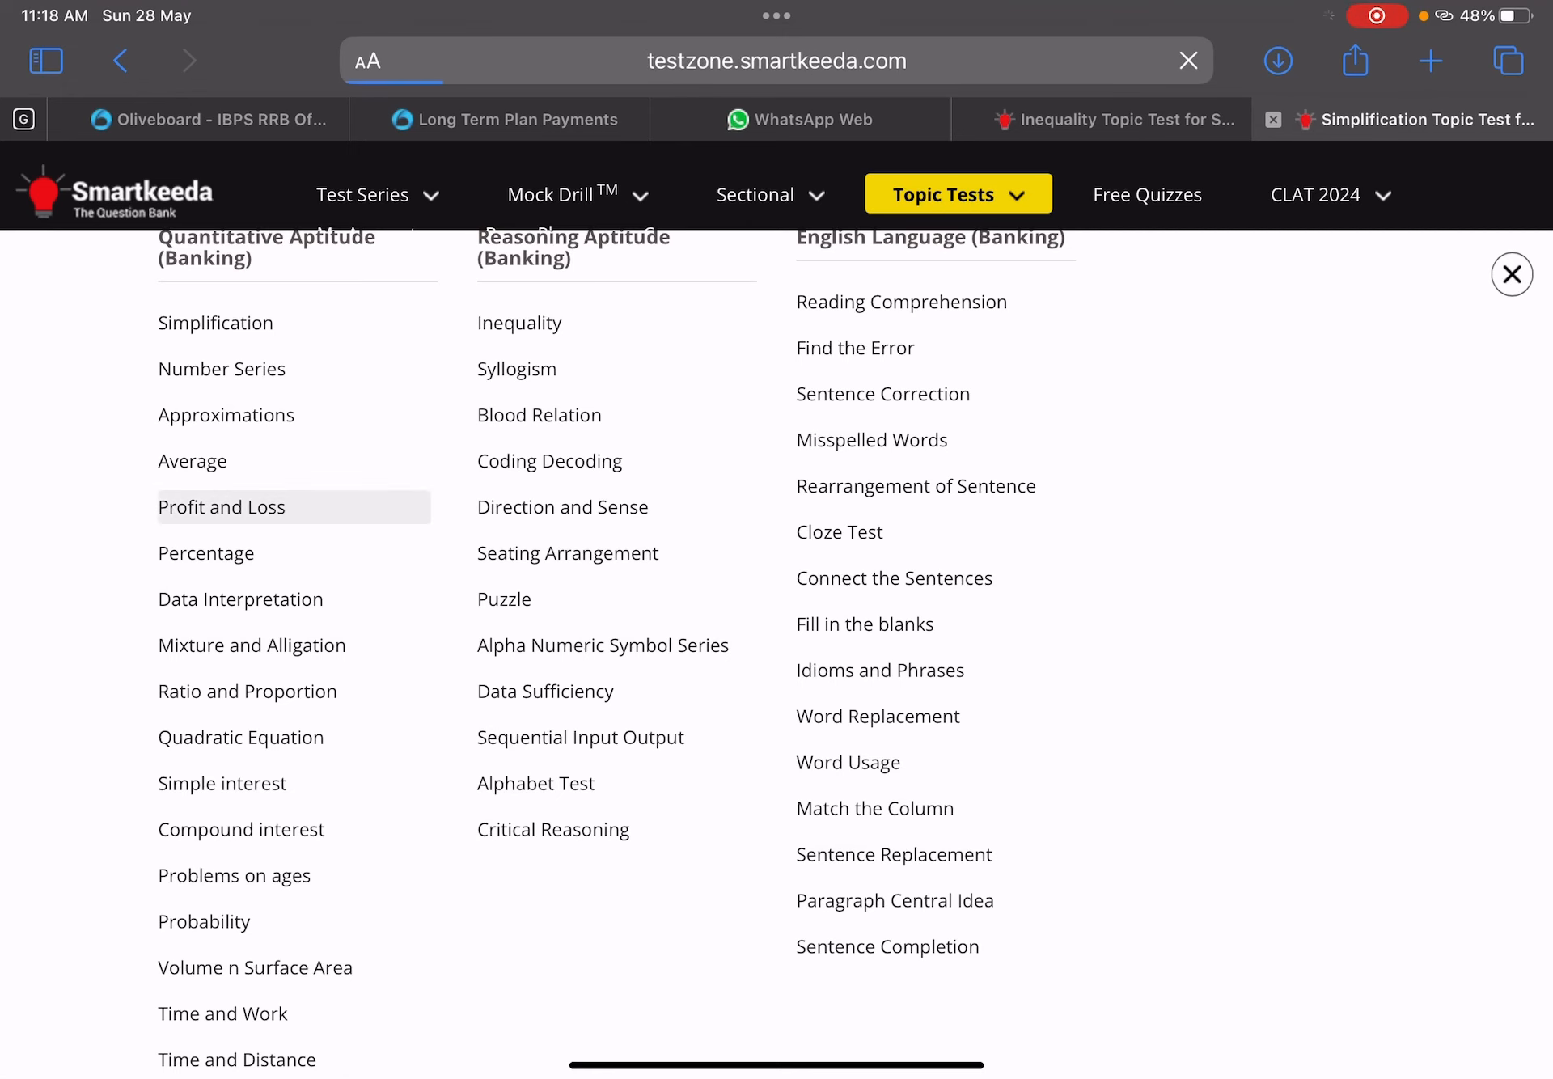
{"action": "left_click", "coordinate": [222, 506]}
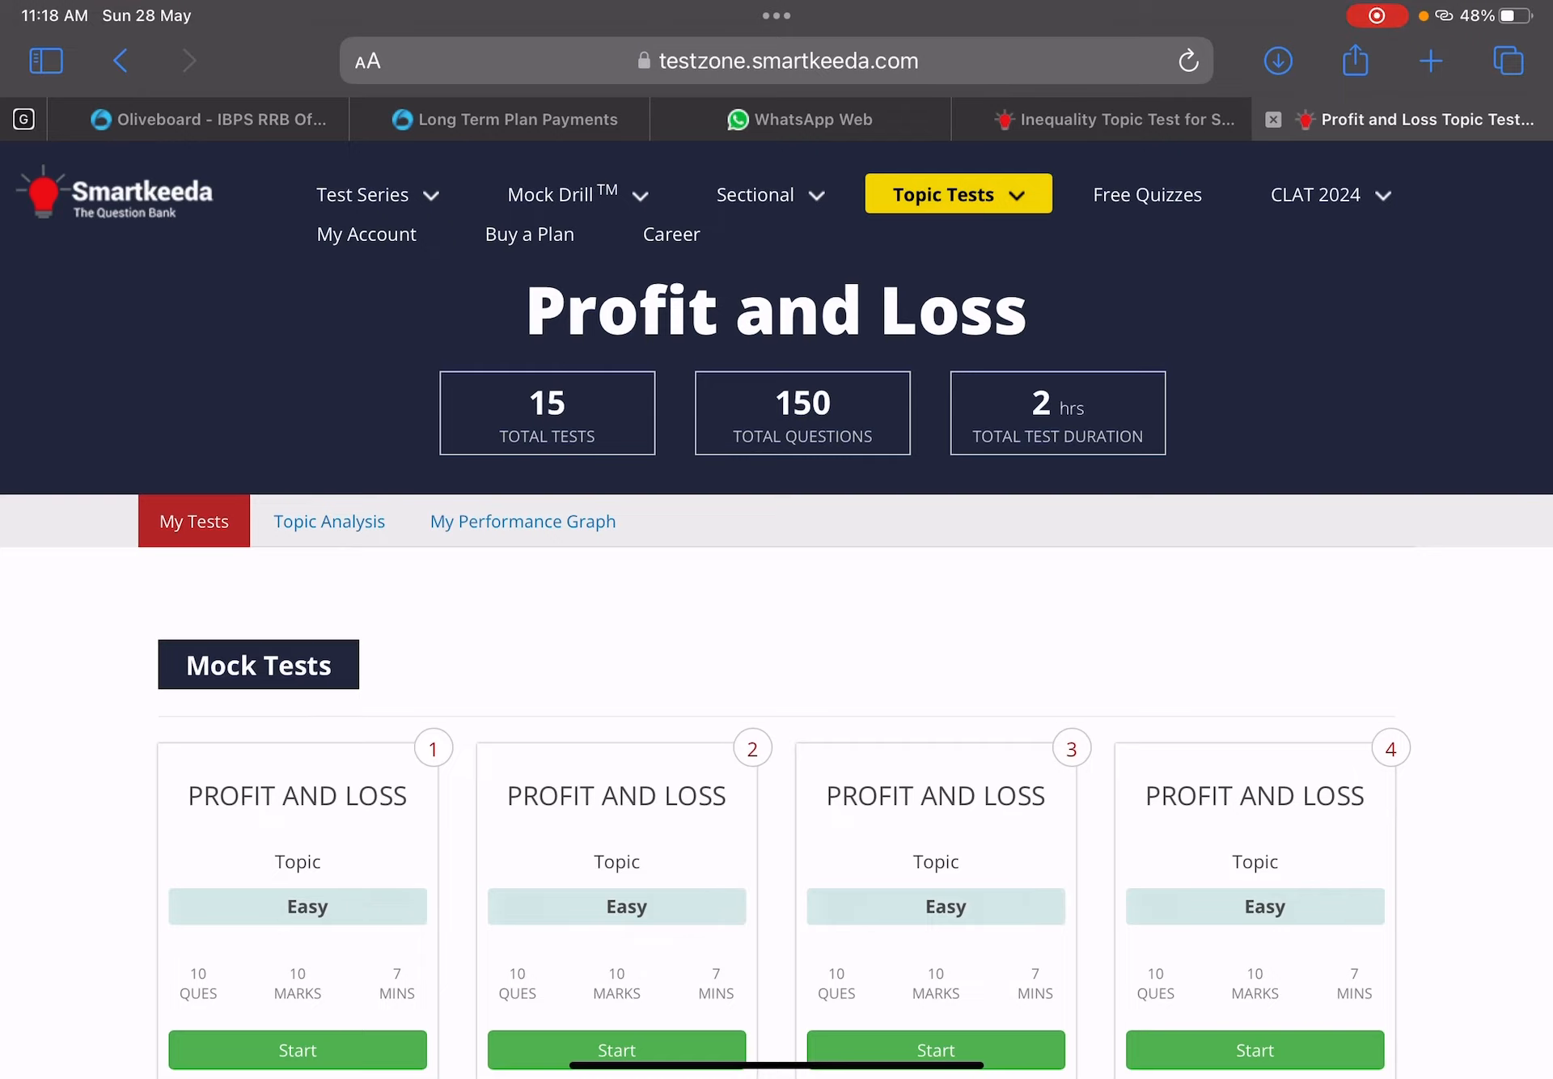
{"action": "scroll", "scroll_direction": "down", "scroll_amount": 3}
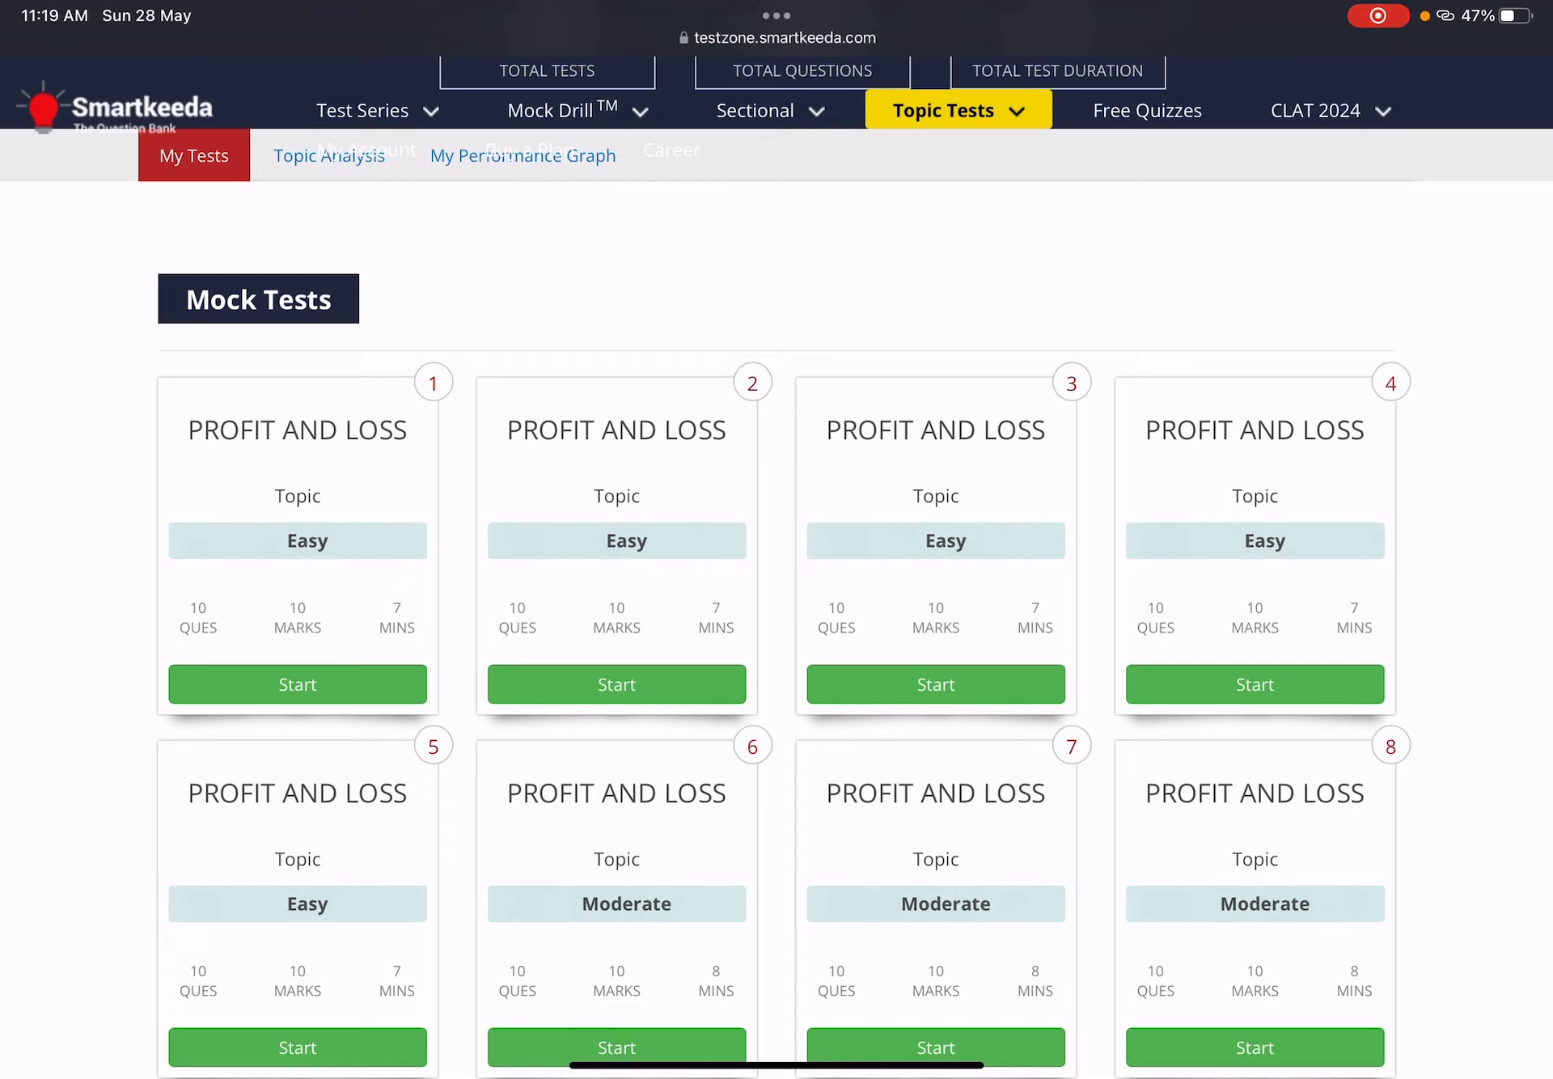
{"action": "scroll", "scroll_direction": "down", "scroll_amount": 3}
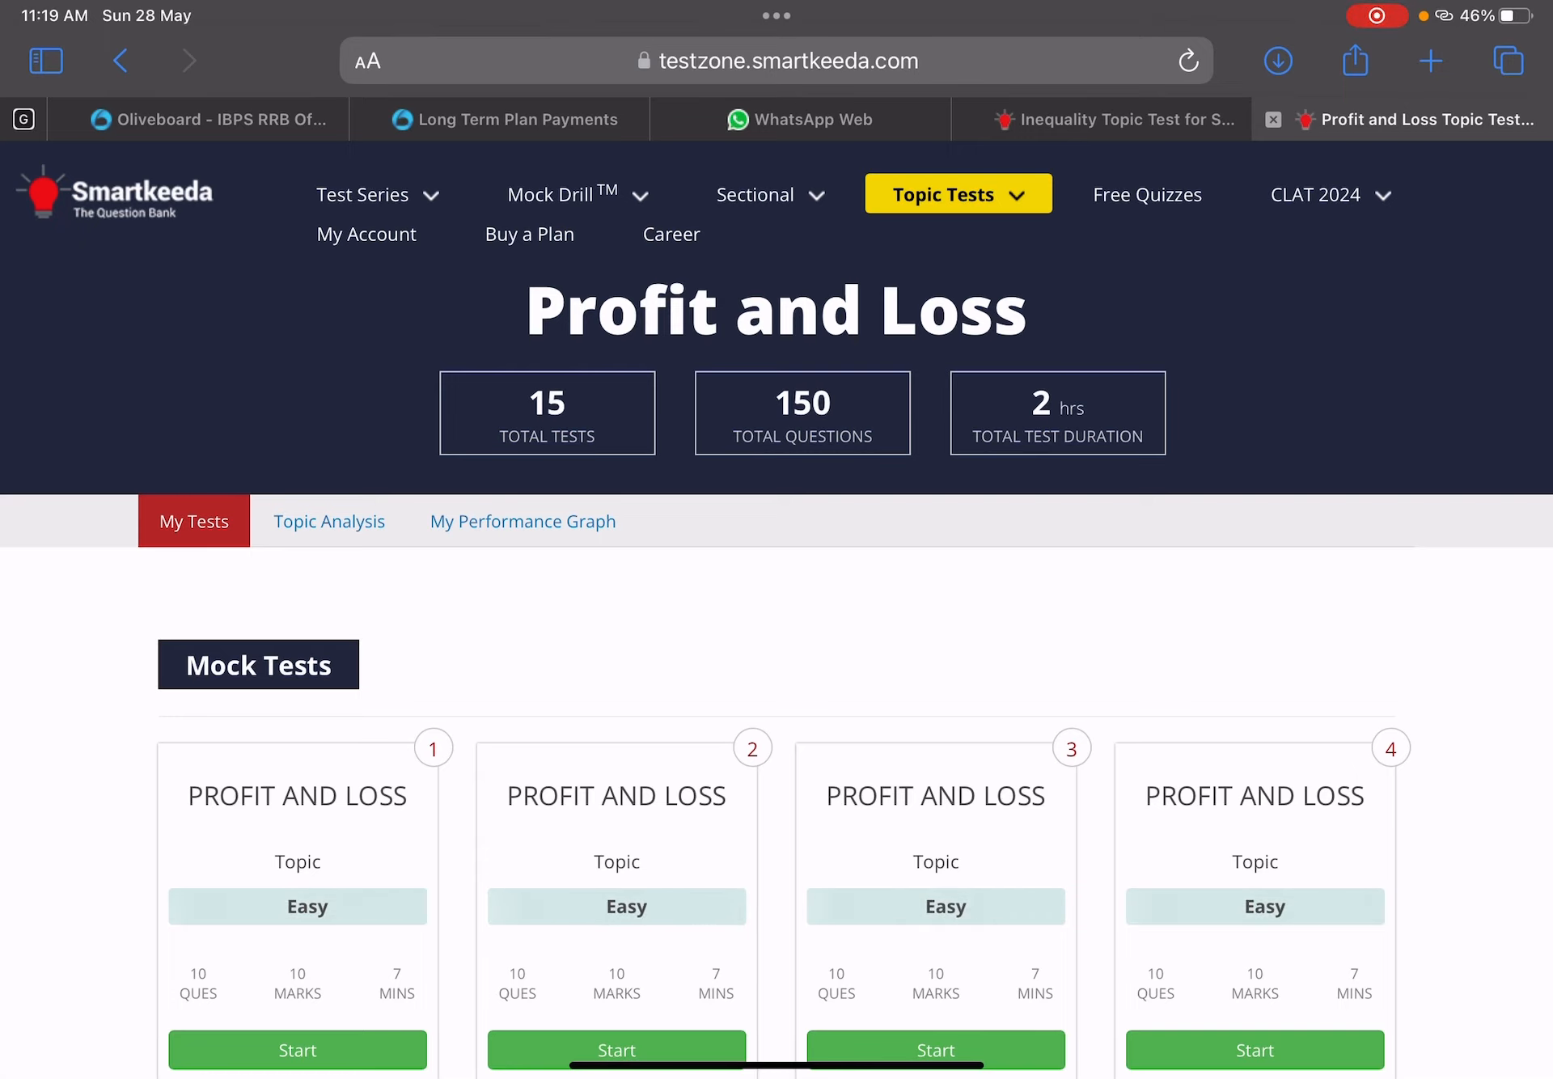
Switch to Reading Comprehension (30 tests, 300 questions) and review its easy-to-difficult cards down to About Exam
{"action": "left_click", "coordinate": [956, 194]}
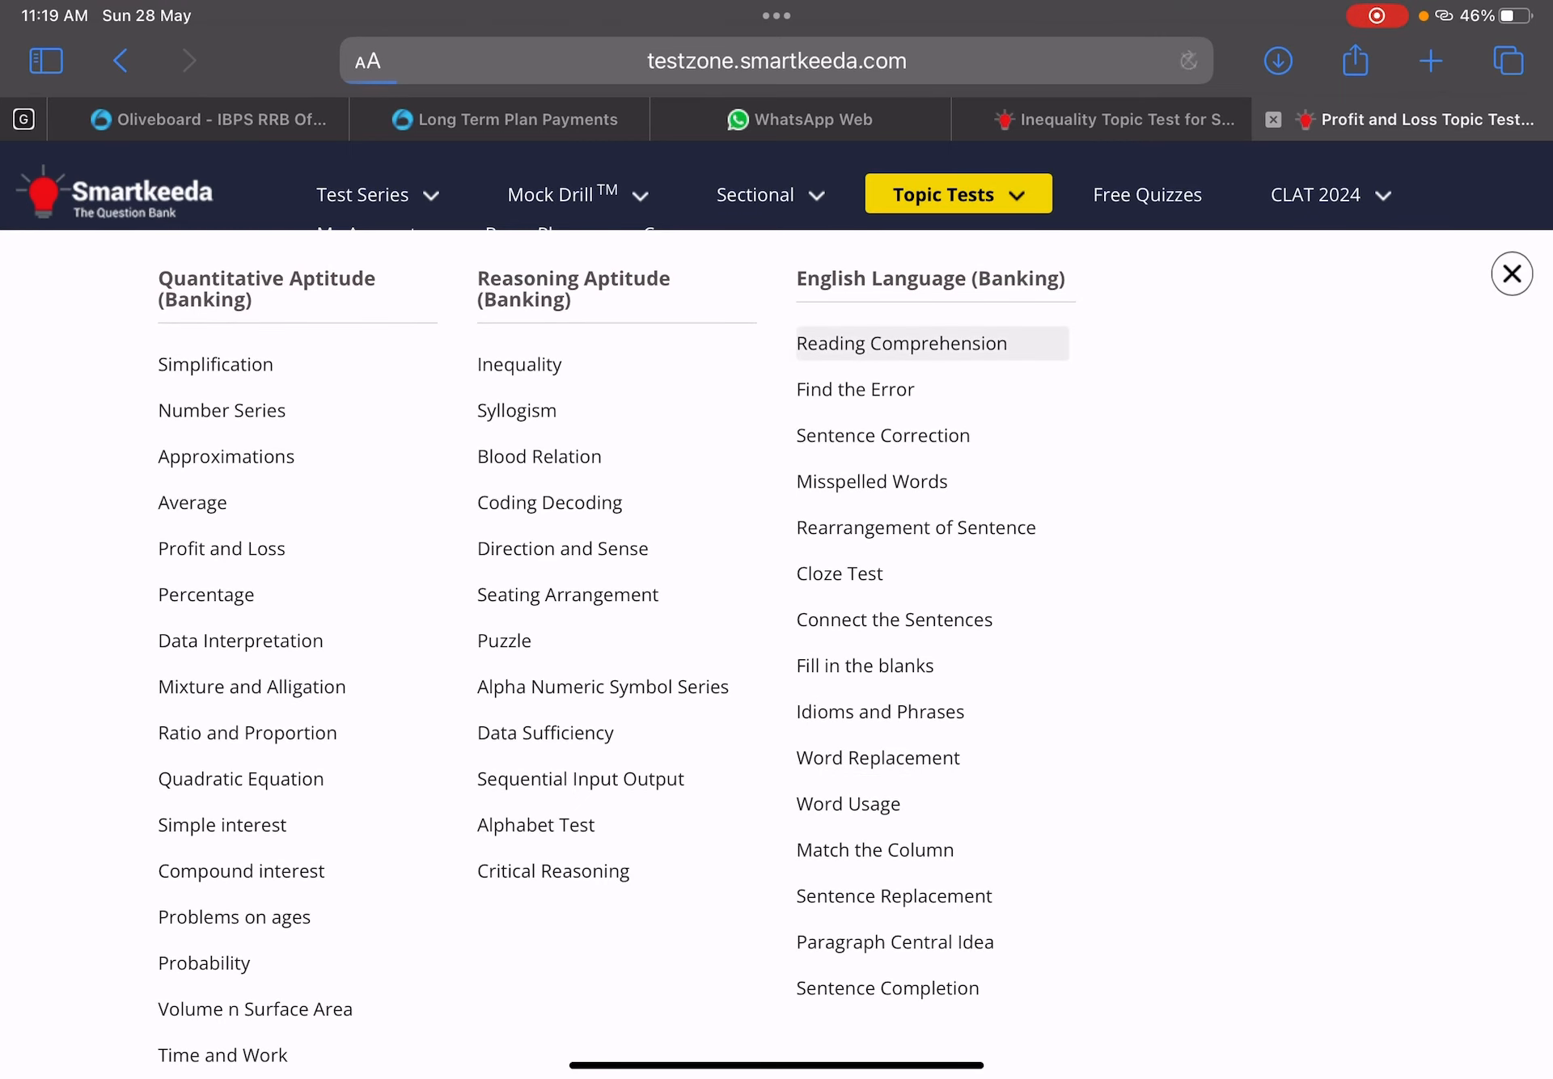
{"action": "left_click", "coordinate": [901, 343]}
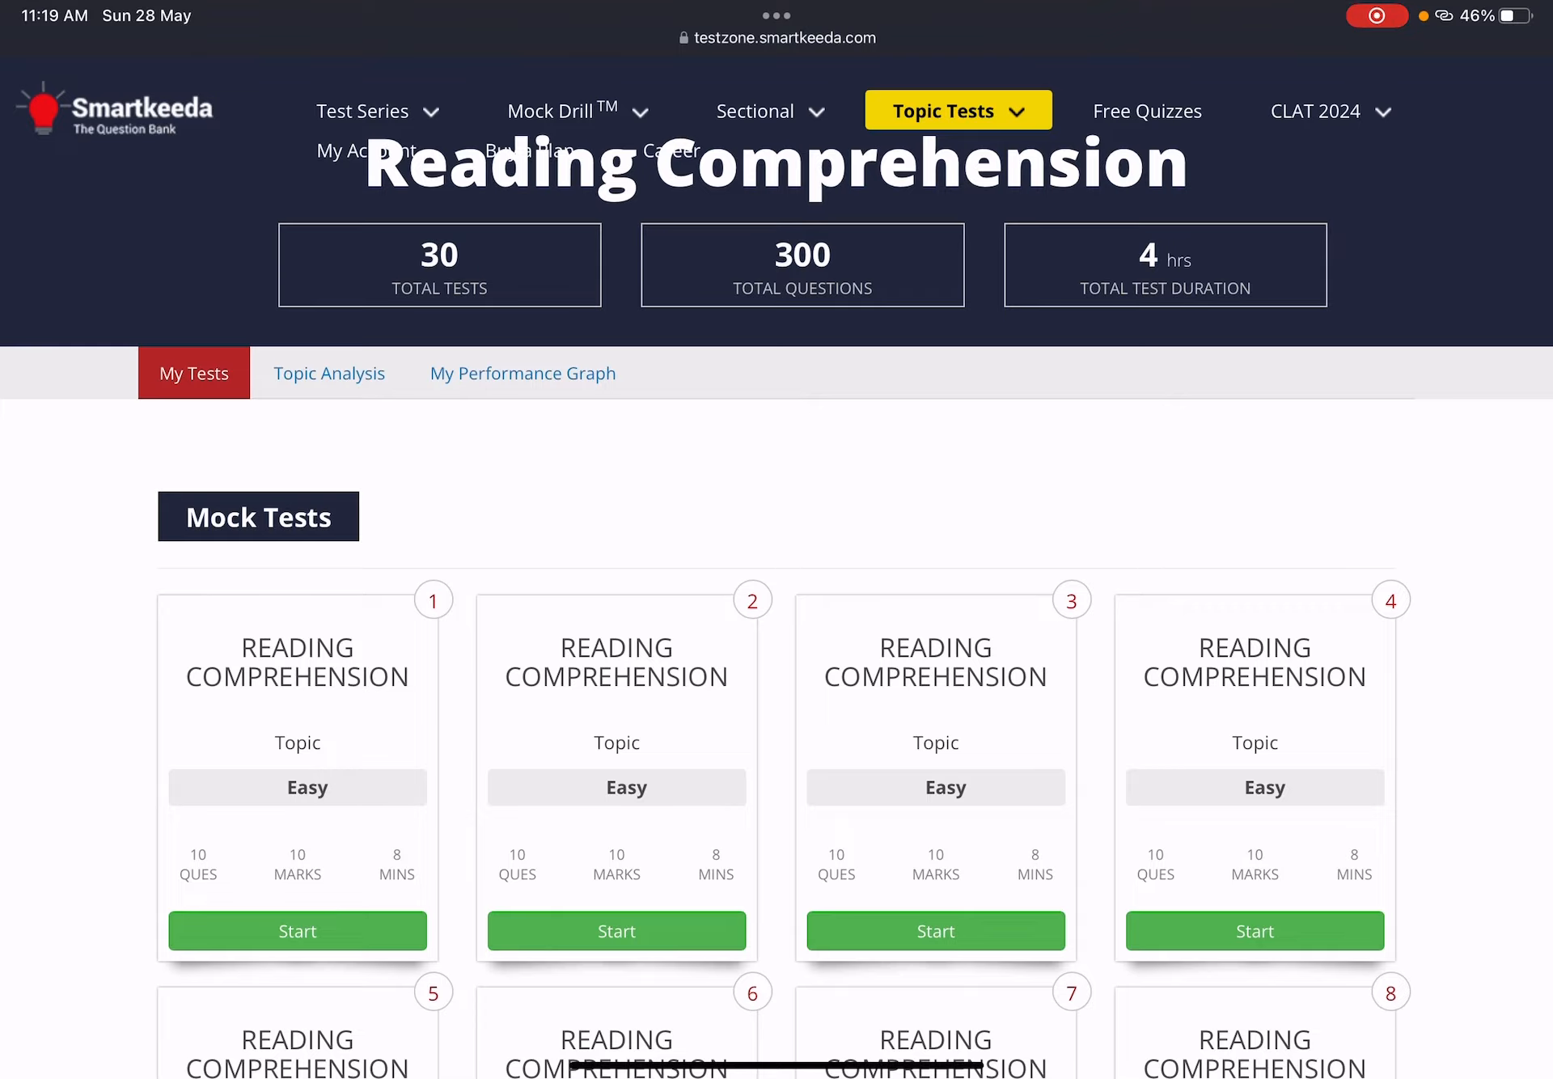
{"action": "scroll", "scroll_direction": "down", "scroll_amount": 3}
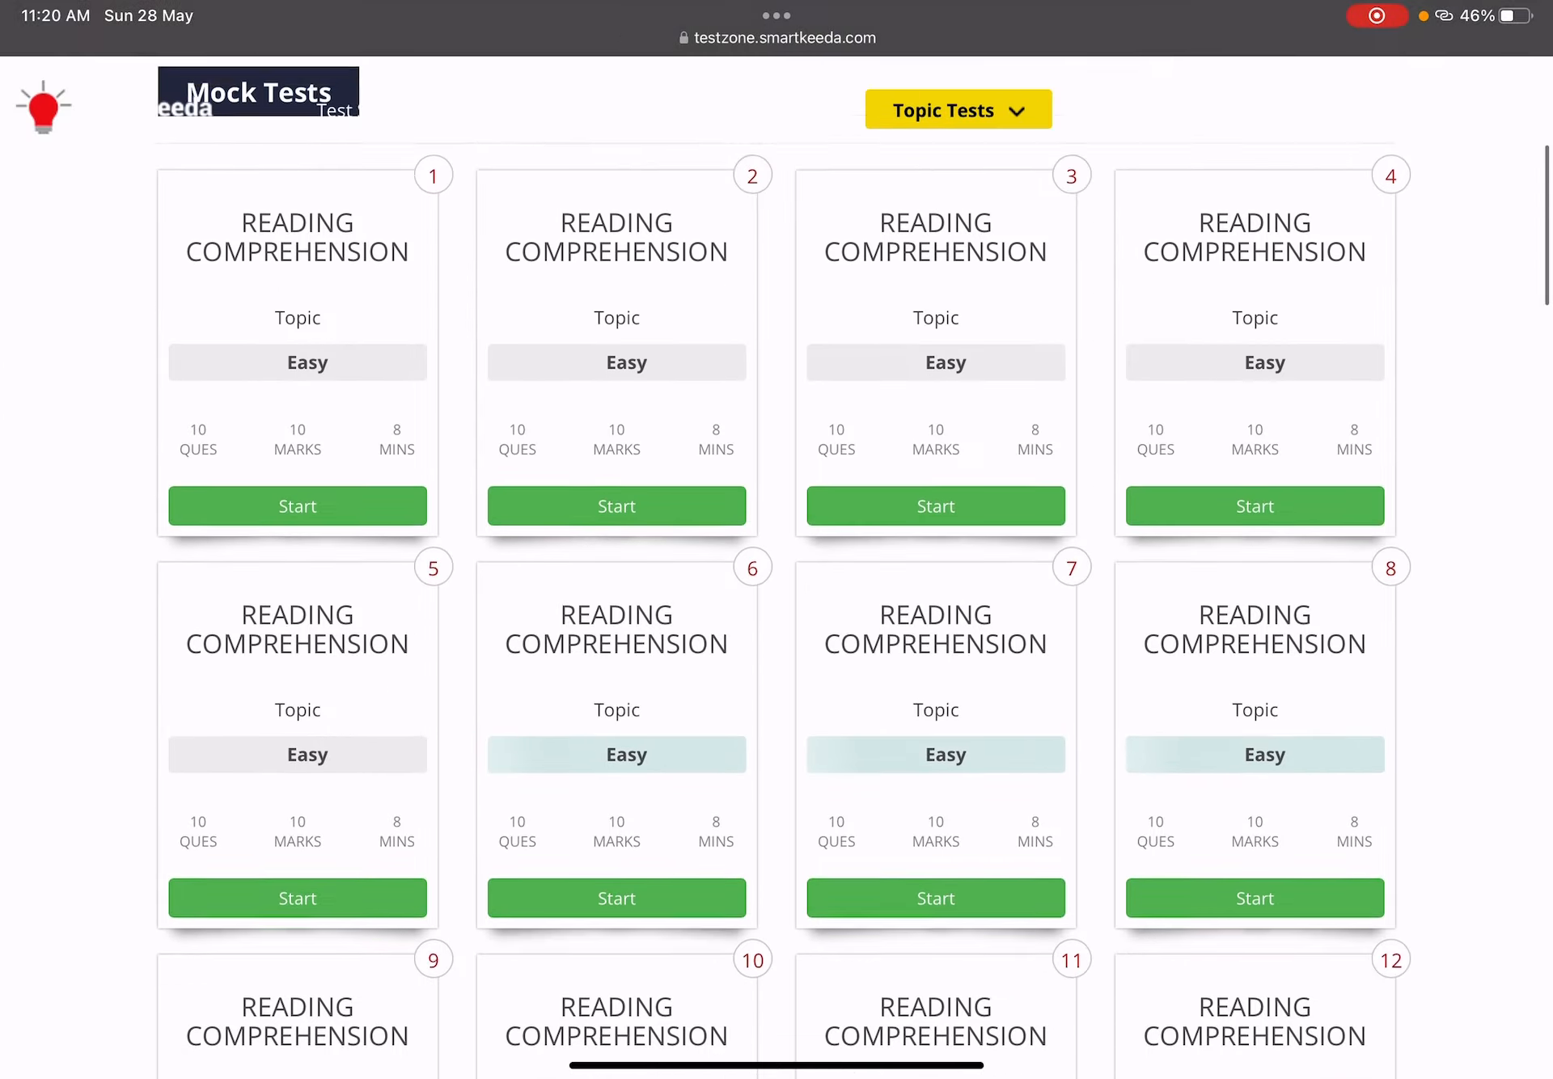
{"action": "scroll", "scroll_direction": "down", "scroll_amount": 3}
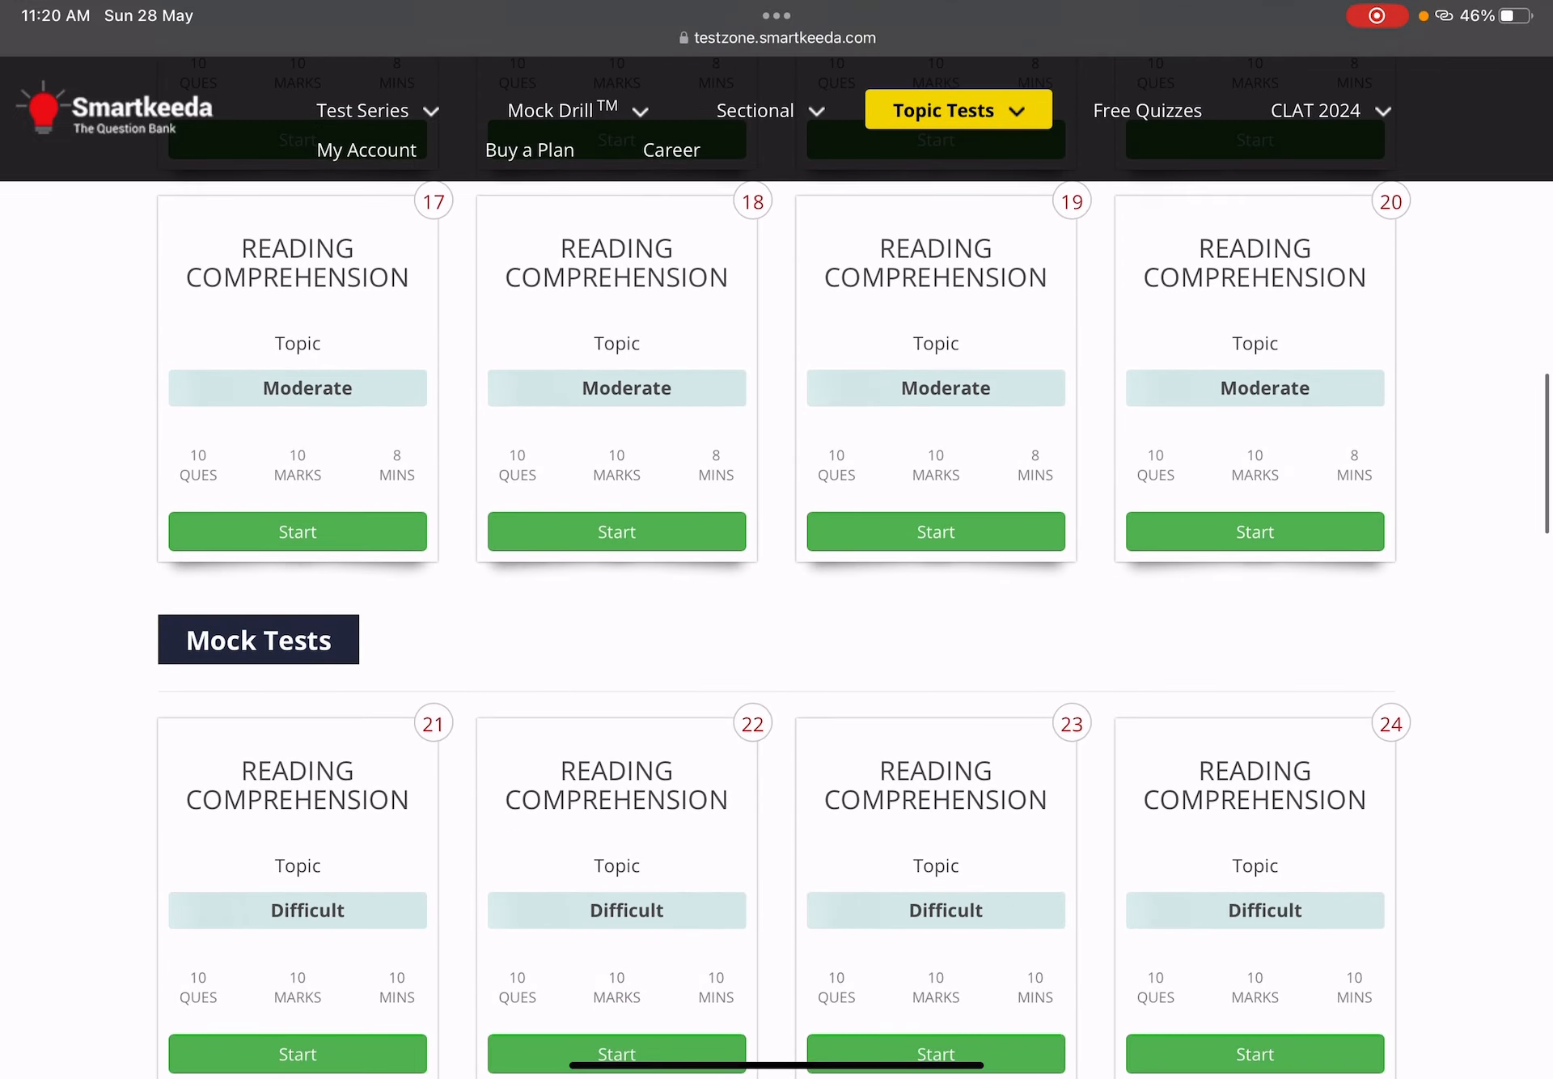
{"action": "scroll", "scroll_direction": "down", "scroll_amount": 3}
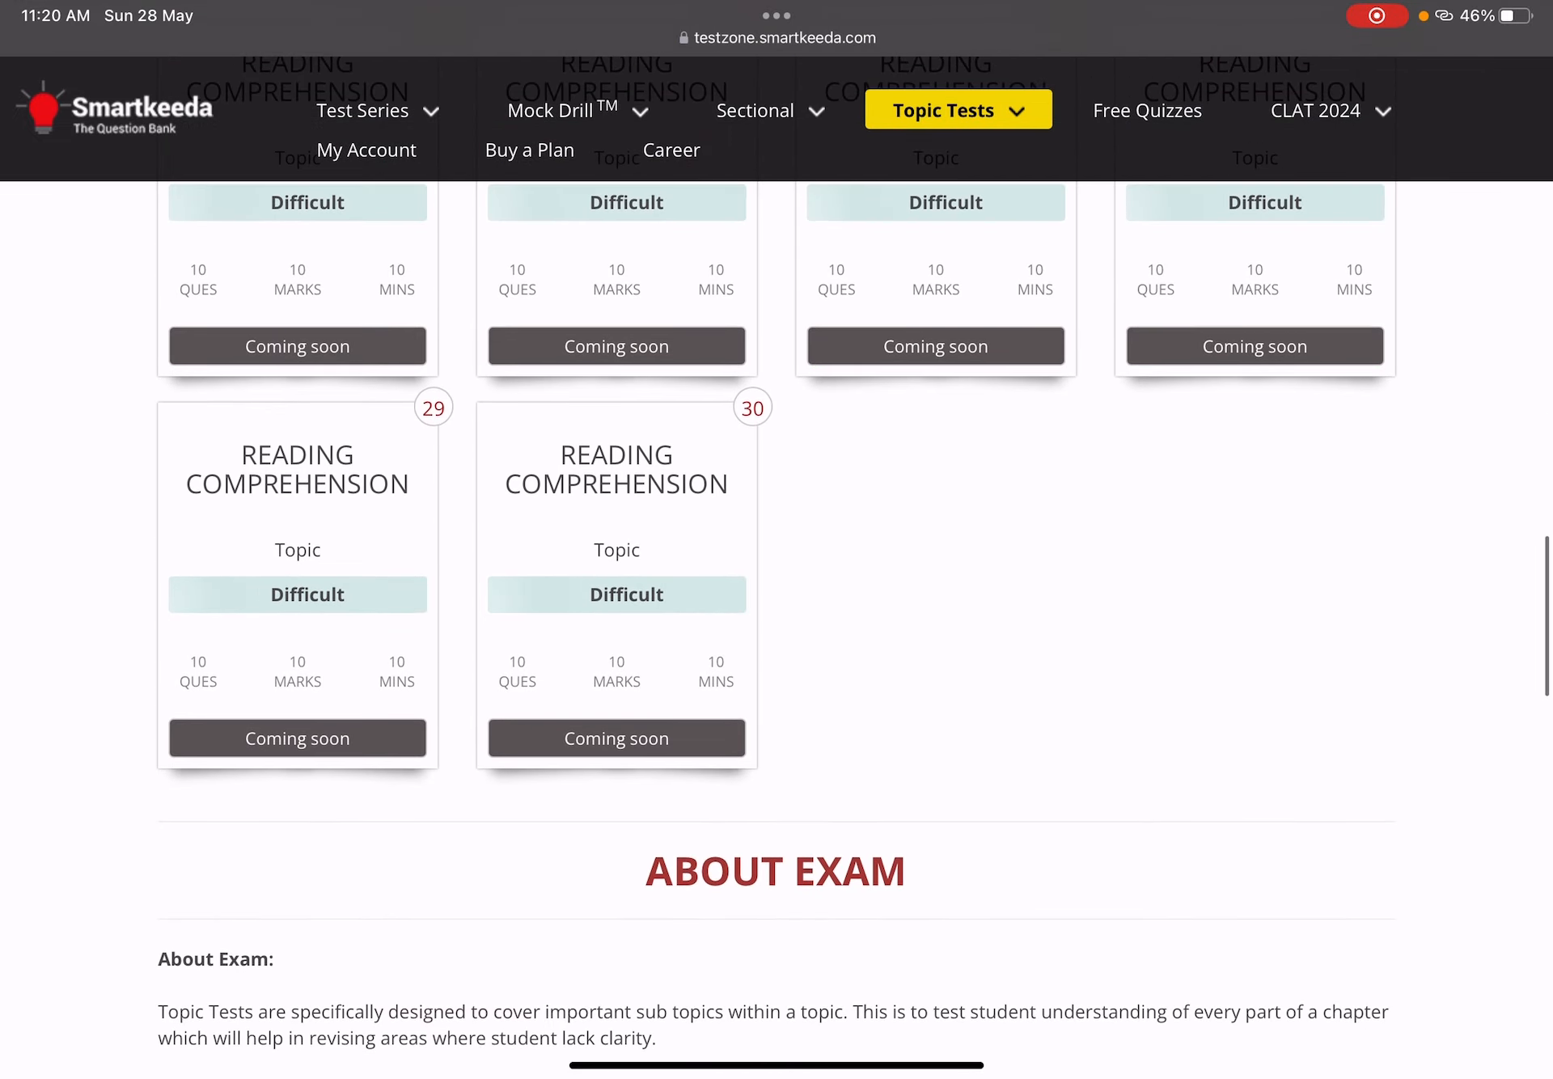